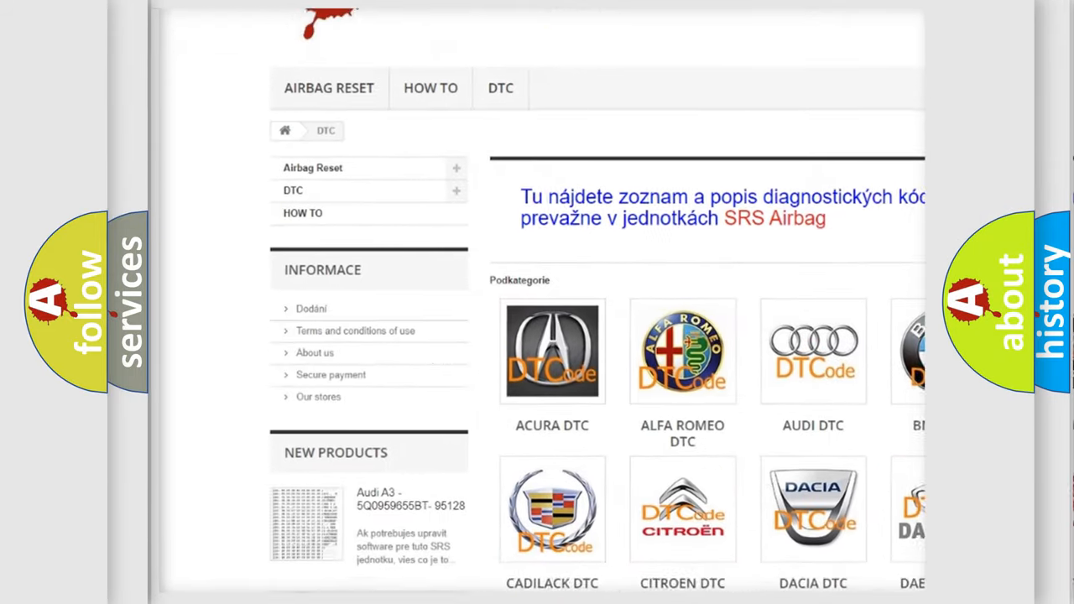
scroll("down", 3)
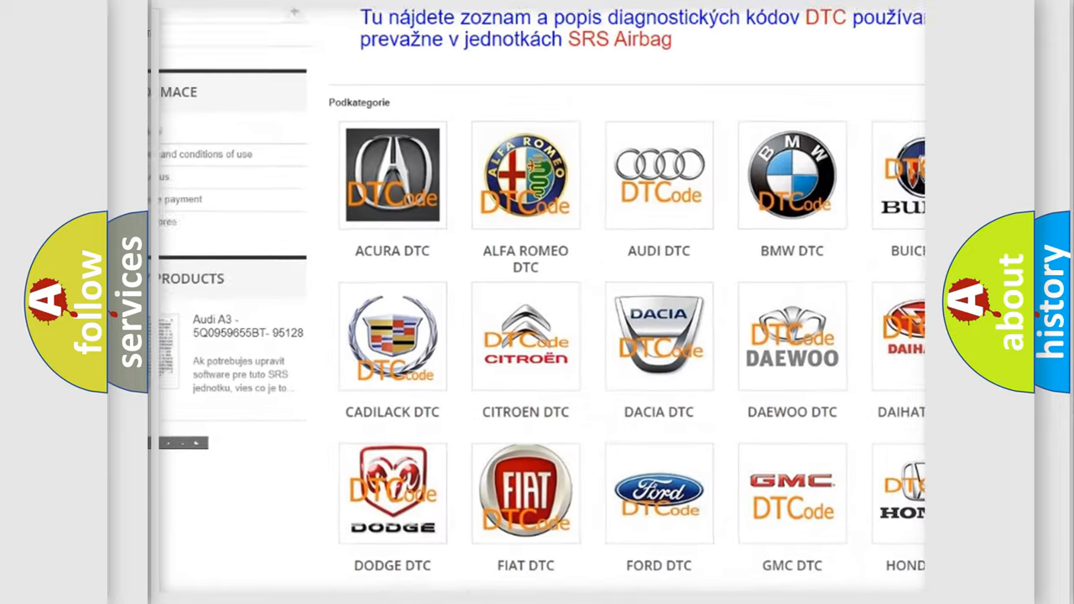
scroll("down", 3)
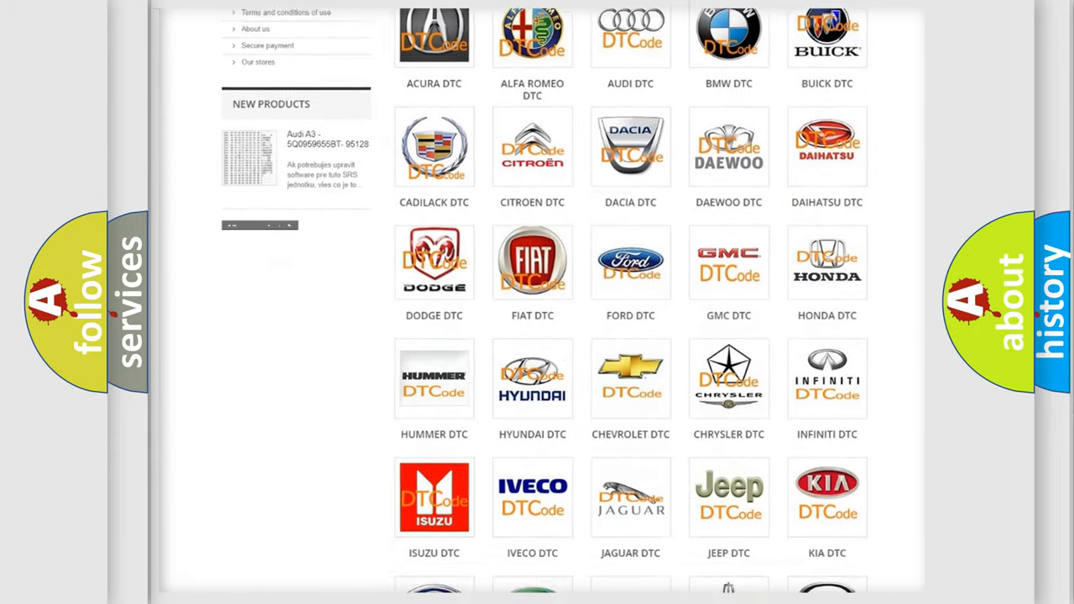
scroll("down", 3)
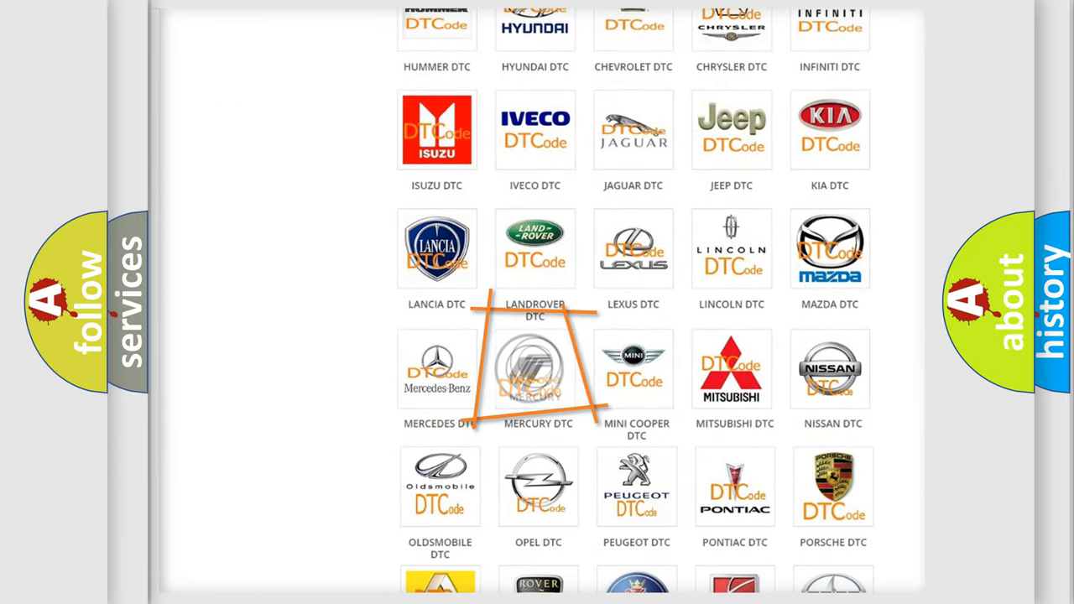